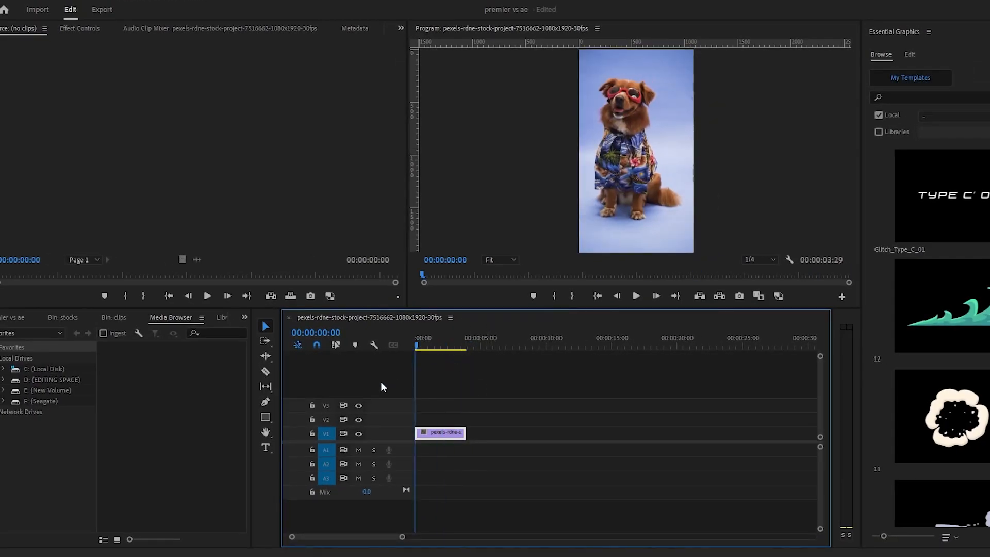
Bring up the context menu of the dog photo clip on track V1
right_click(440, 433)
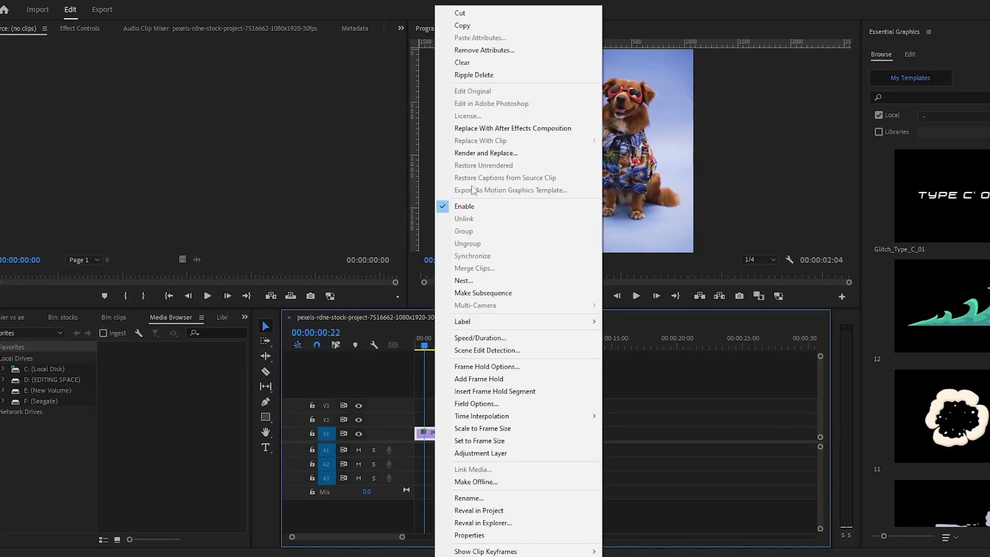